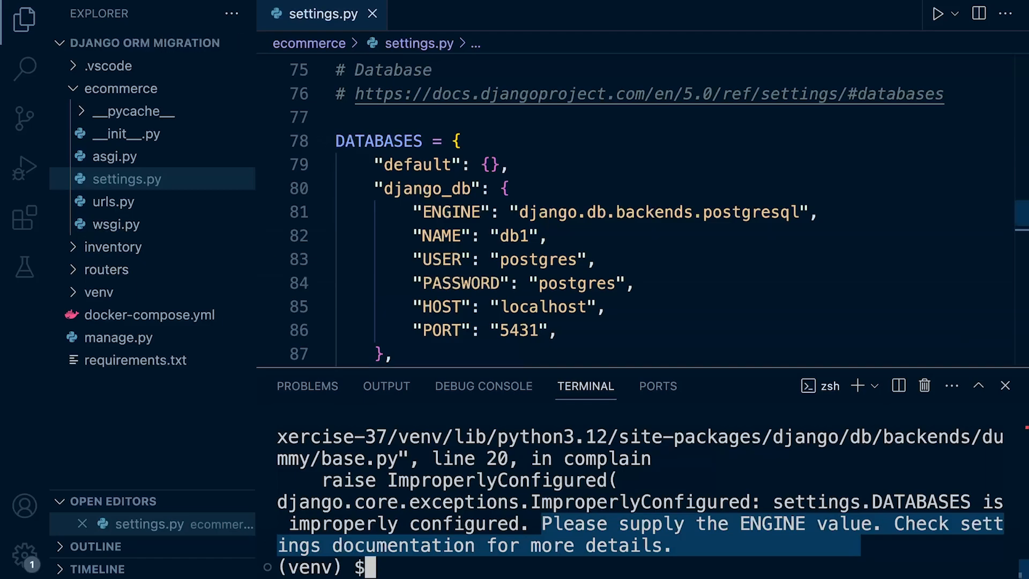
Scroll to DefaultAppRouter's allow_migrate rule routing admin, auth, contenttypes and sessions to django_db
scroll("up", 3)
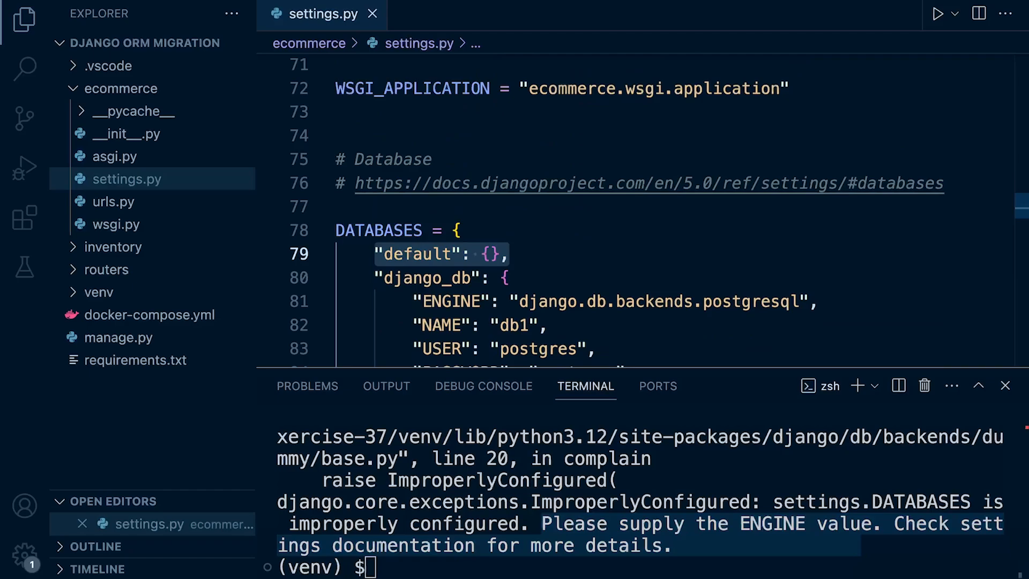
scroll("down", 3)
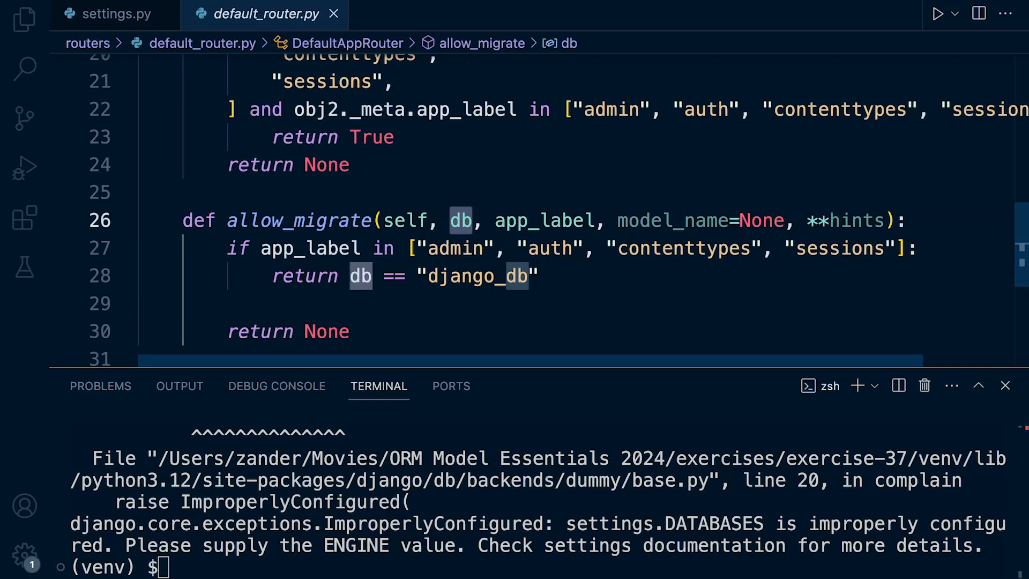
Type ./manage.py migrate --database django_db in the terminal without running it
type("./manage.py migrate --database dj")
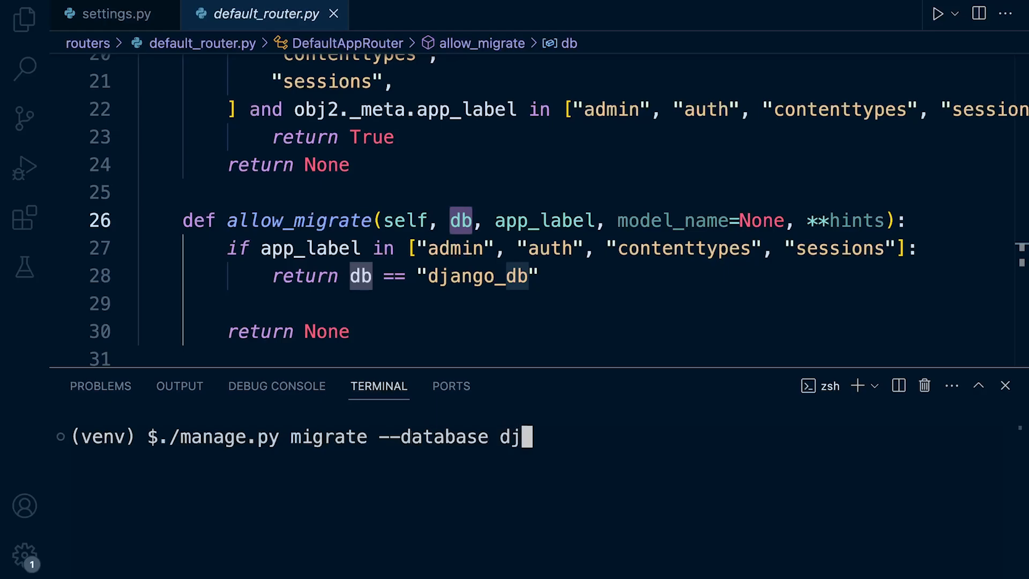
type("ango_db")
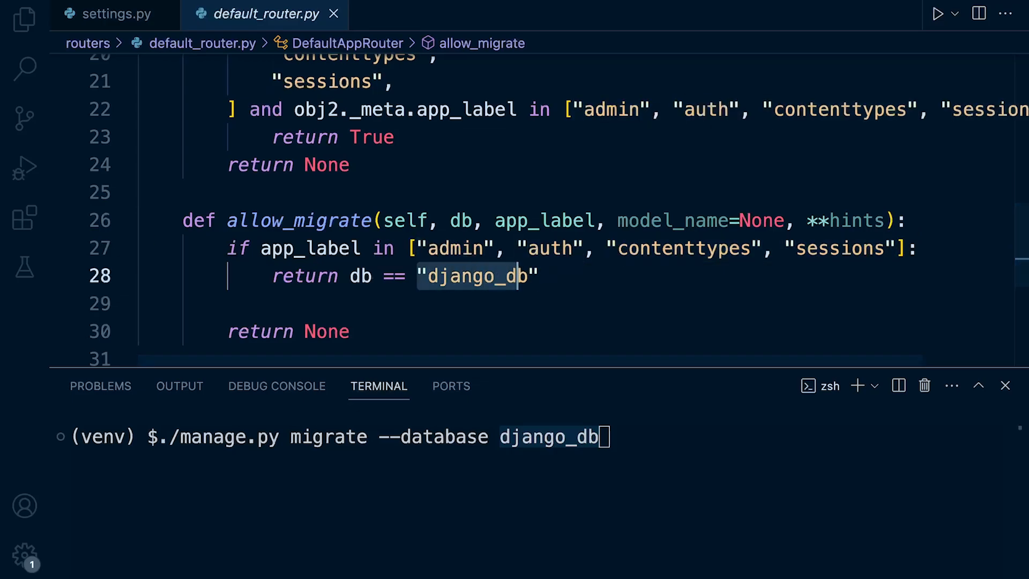
left_click(115, 13)
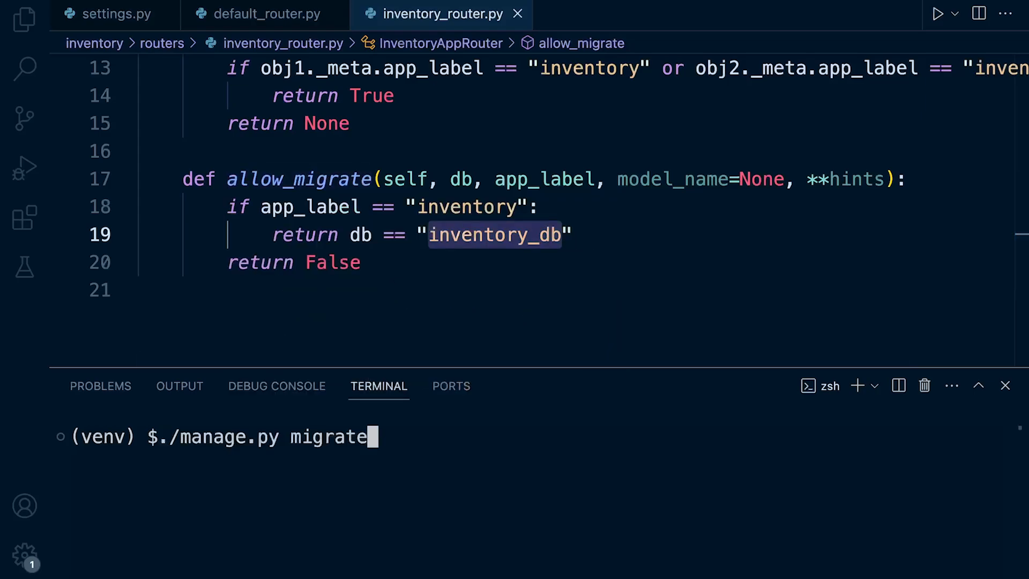
Retry the django_db migration, check the inventory_db rule, and start containers via docker-compose up -d
type("-")
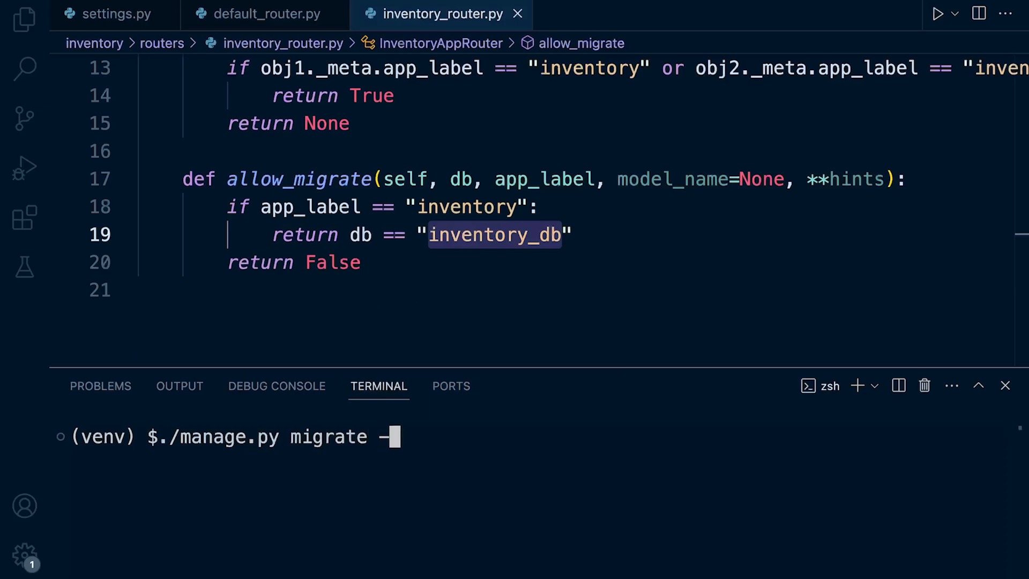
type("-database django_db")
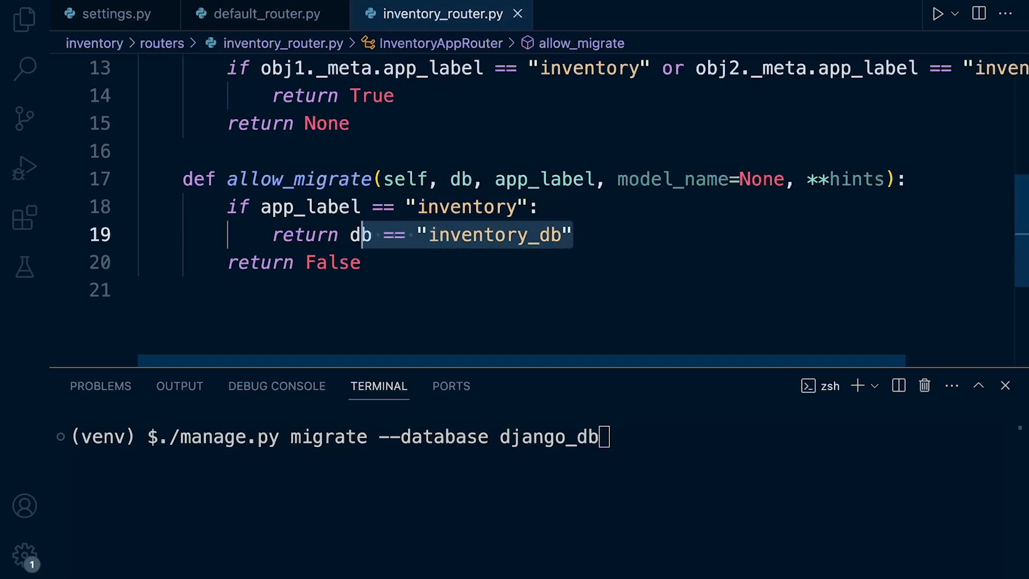
mouse_move(467, 207)
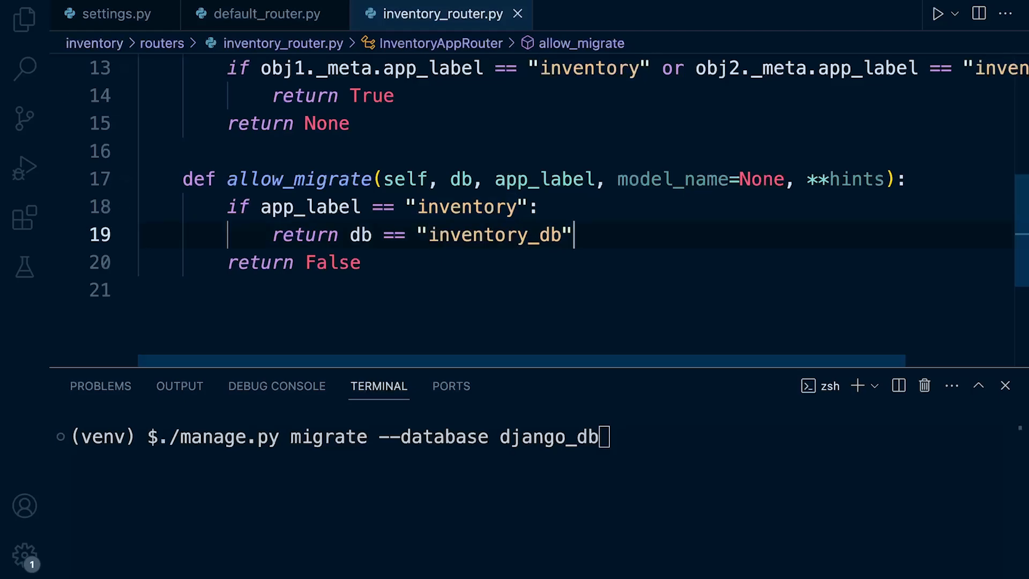
triple_click(420, 234)
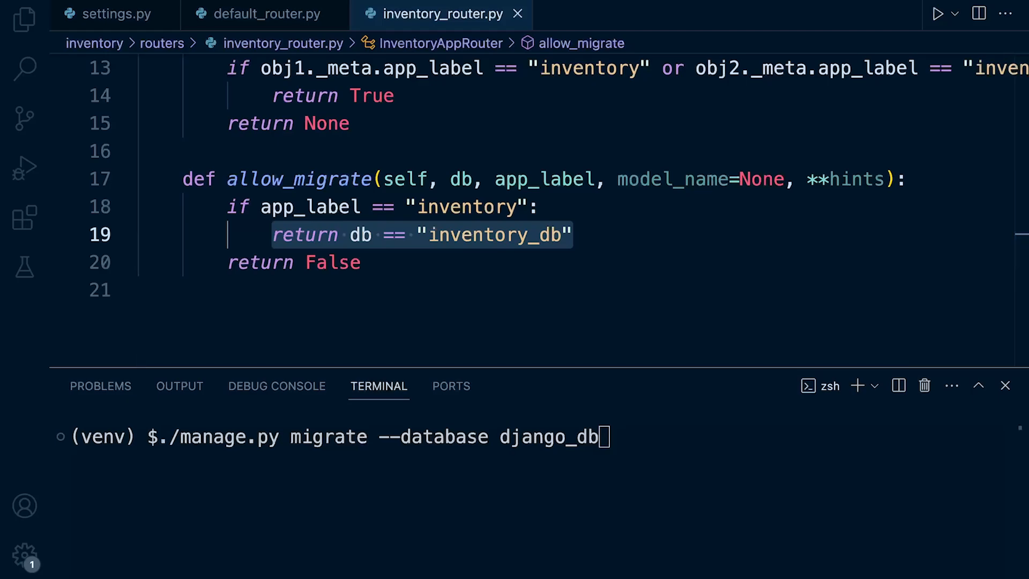
double_click(548, 436)
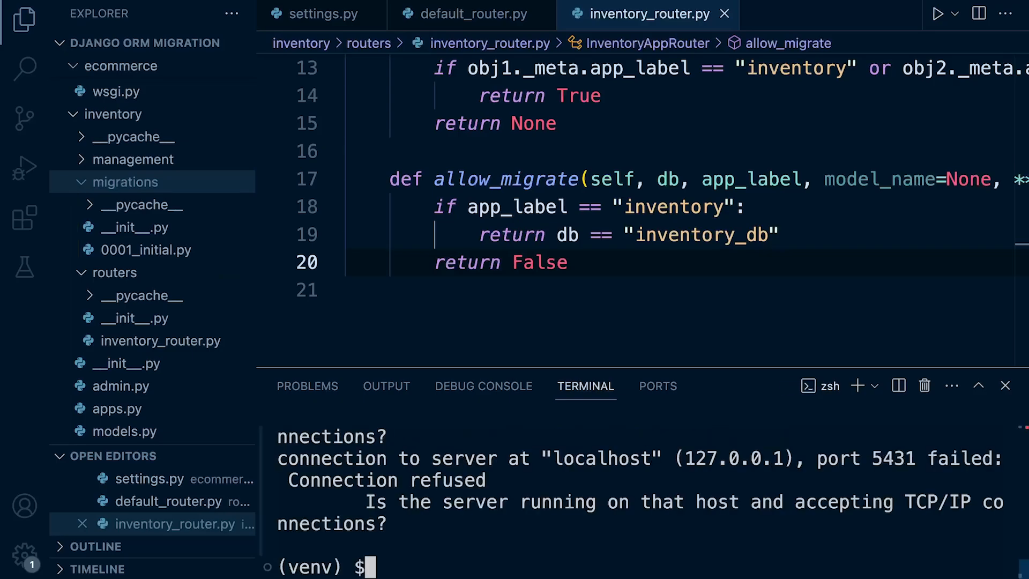
type("./manage.py migrate")
type("docker-compose up -d")
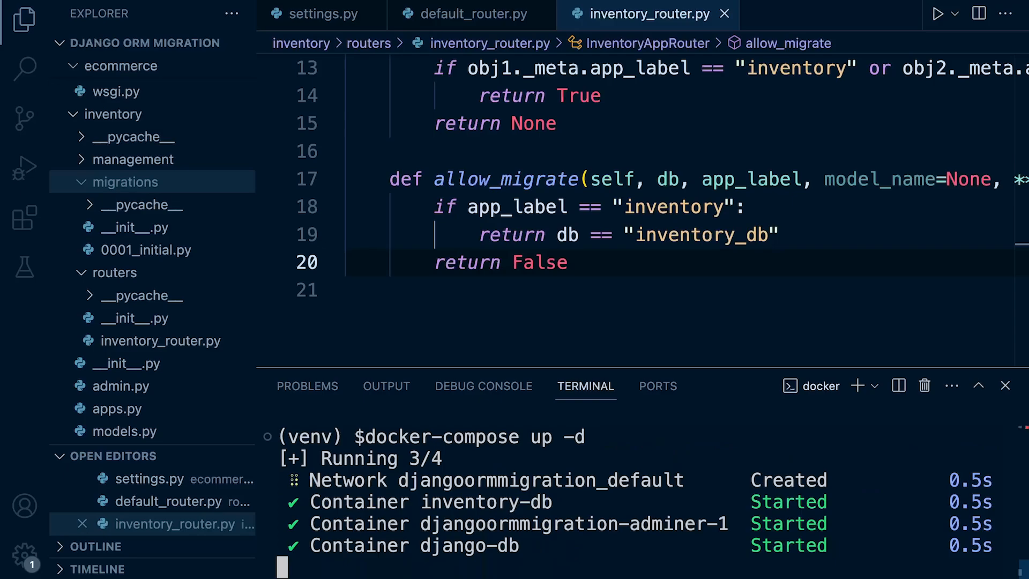
Run ./manage.py migrate --database django_db and confirm the inventory migration reports OK
type("./manage.py migrate --database django_db")
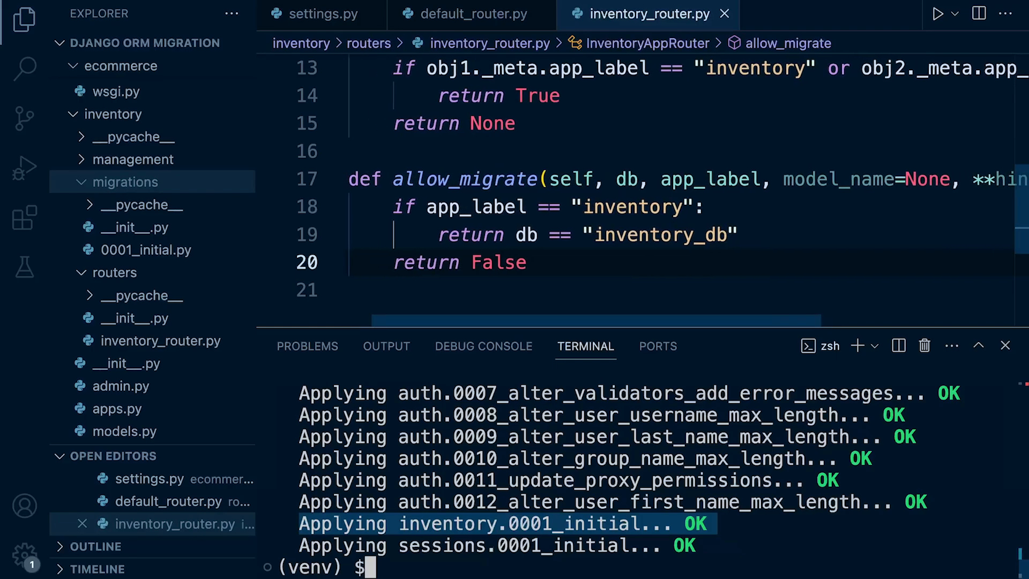
double_click(631, 207)
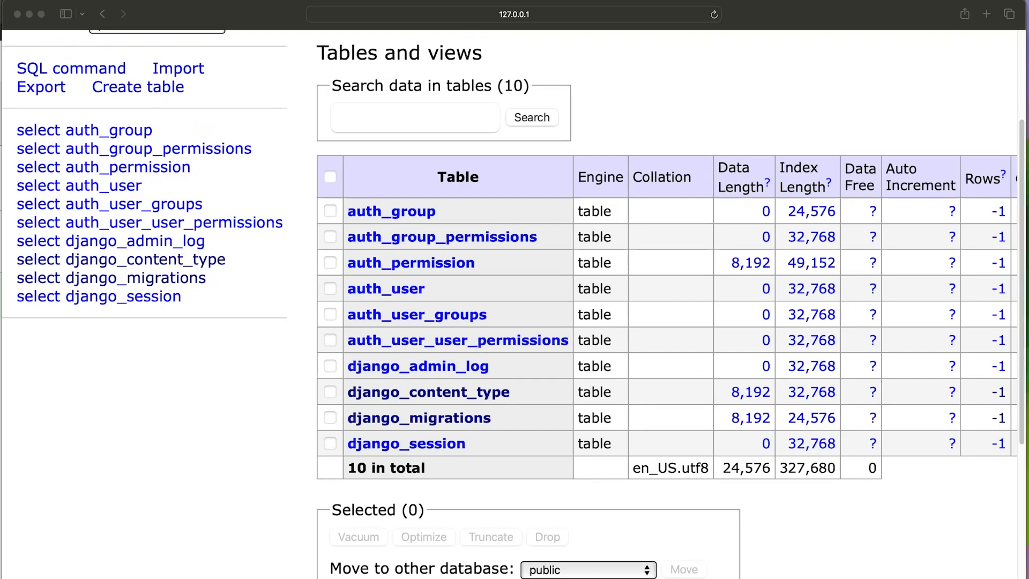
Browse the django_migrations table in Adminer, scrolling through its 19 applied migration rows
left_click(140, 278)
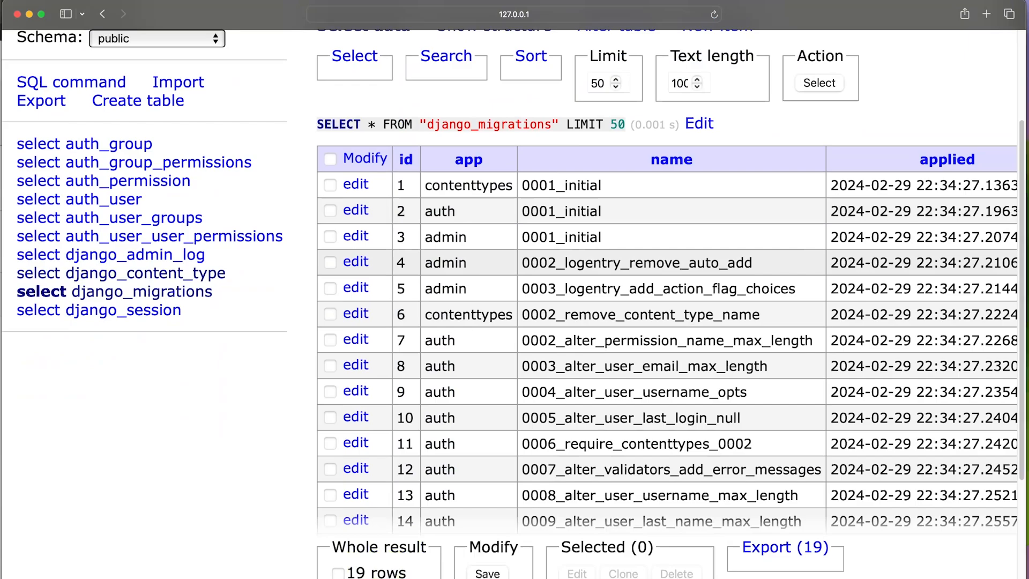
scroll("down", 3)
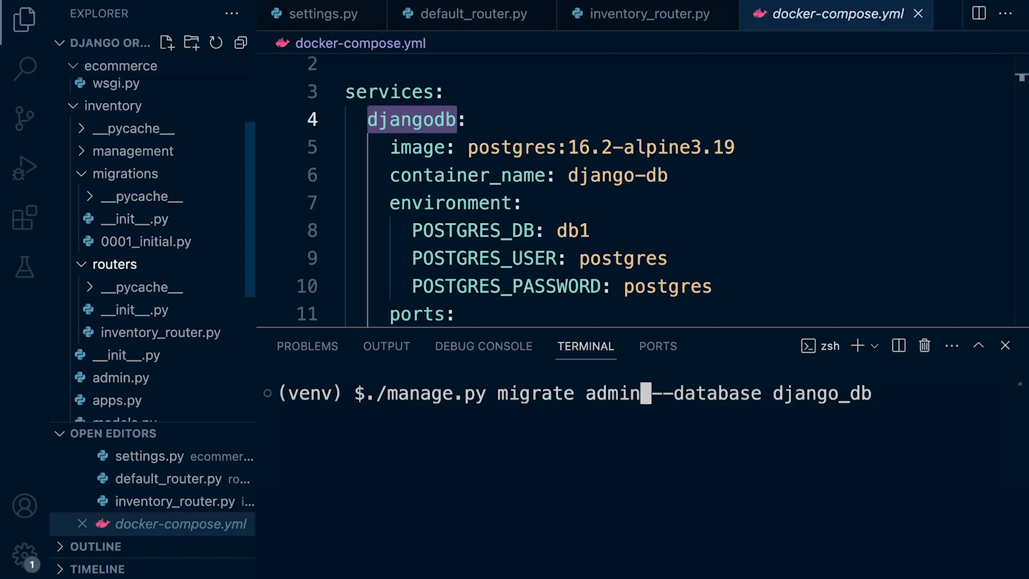
mouse_move(159, 332)
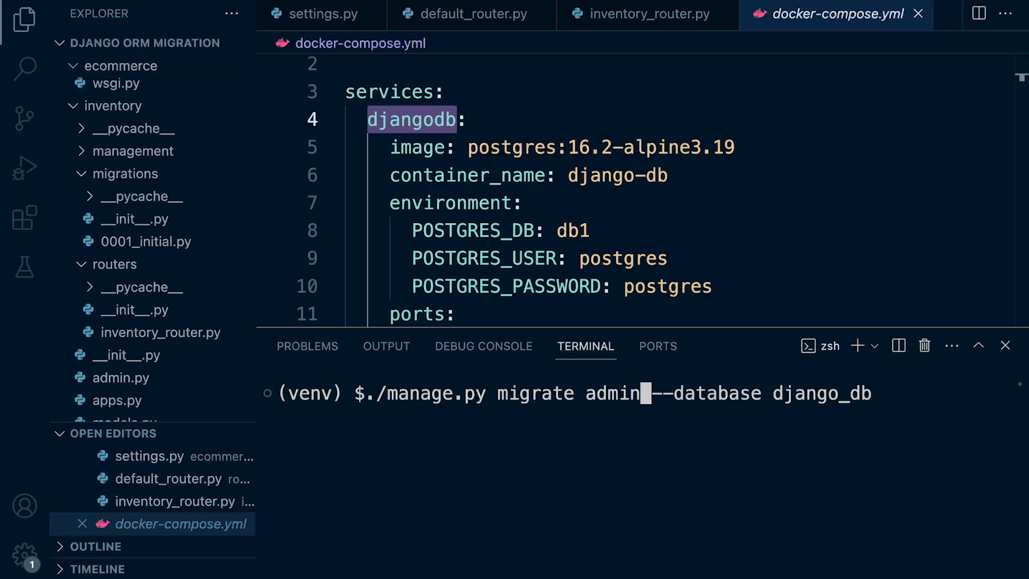
Run ./manage.py migrate admin --database django_db, applying contenttypes, auth and admin migrations
key("Enter")
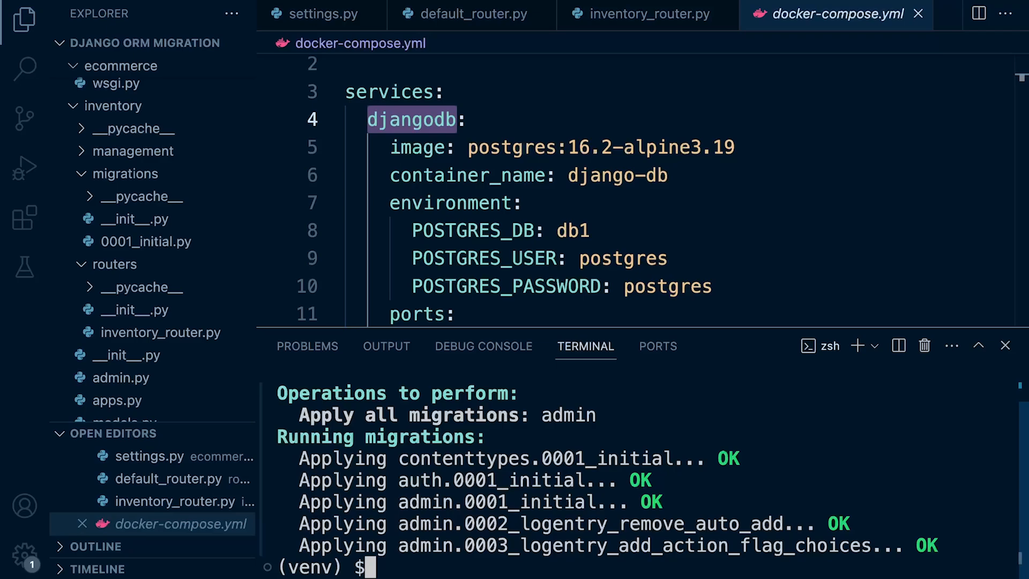
mouse_move(146, 240)
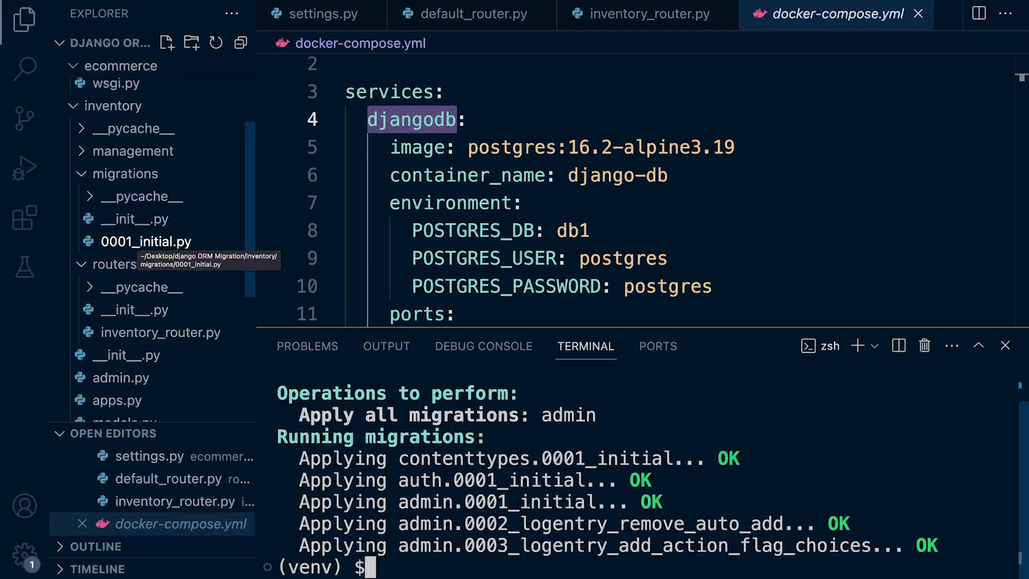